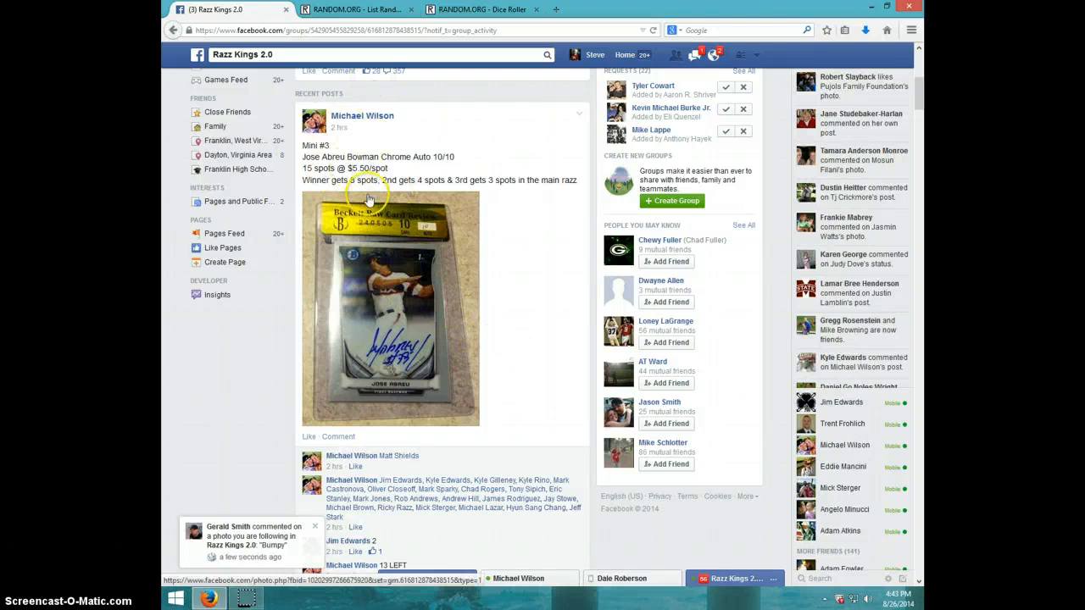
mouse_move(403, 259)
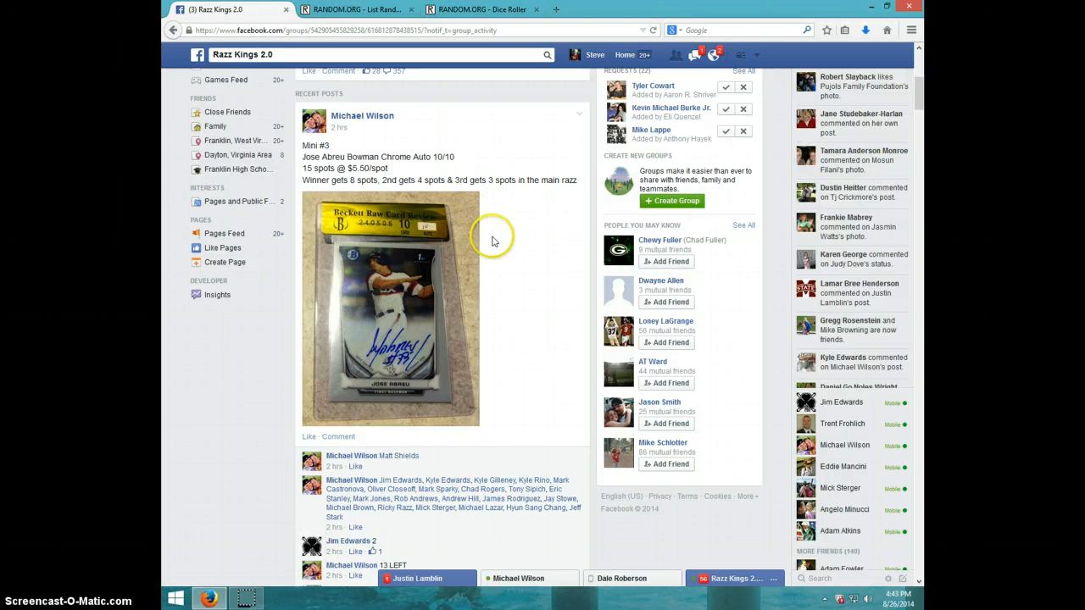
Step: Post a 'LIVE' comment on the Razz thread and check the current date and time
scroll(down, 3)
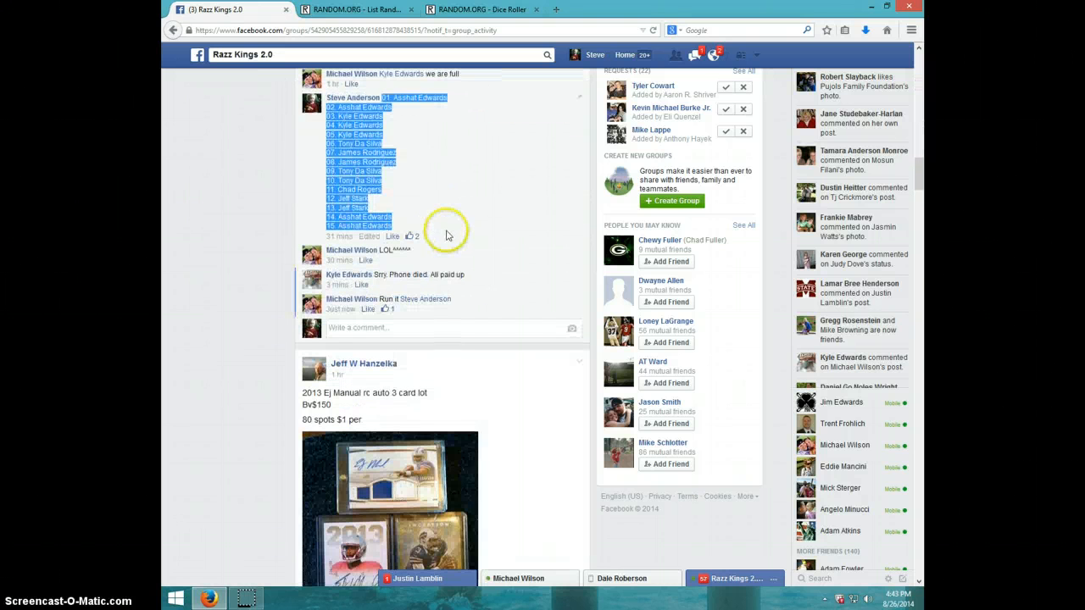
mouse_move(389, 329)
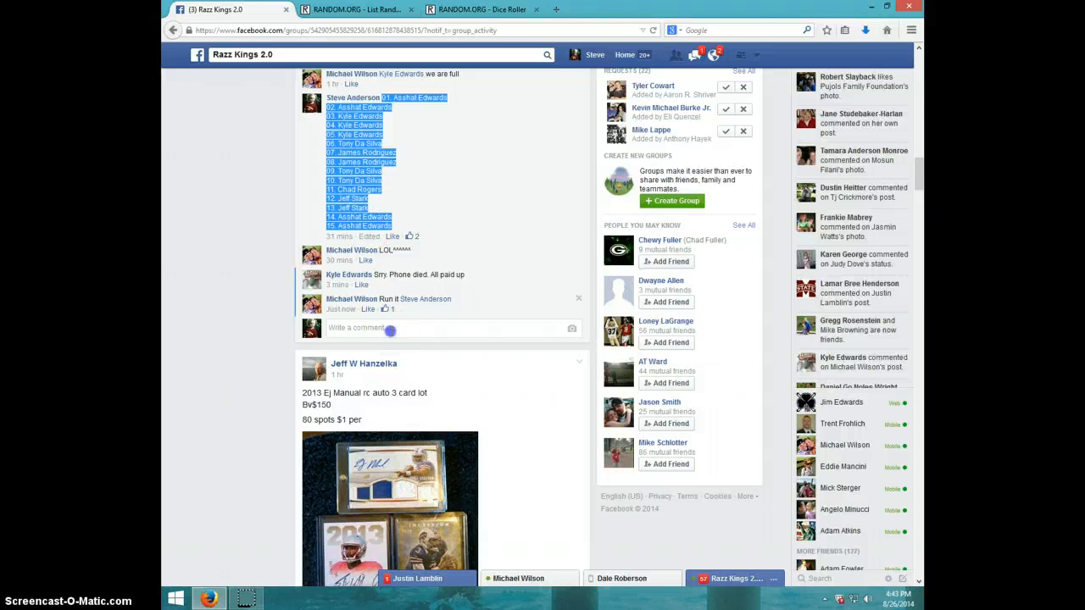
text(Li)
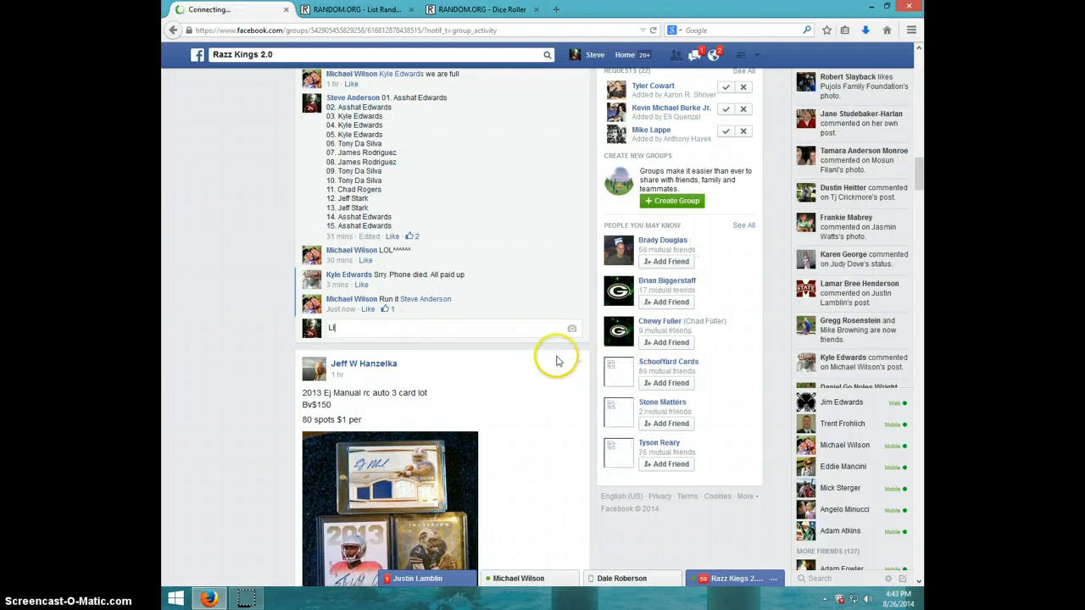
key(Return)
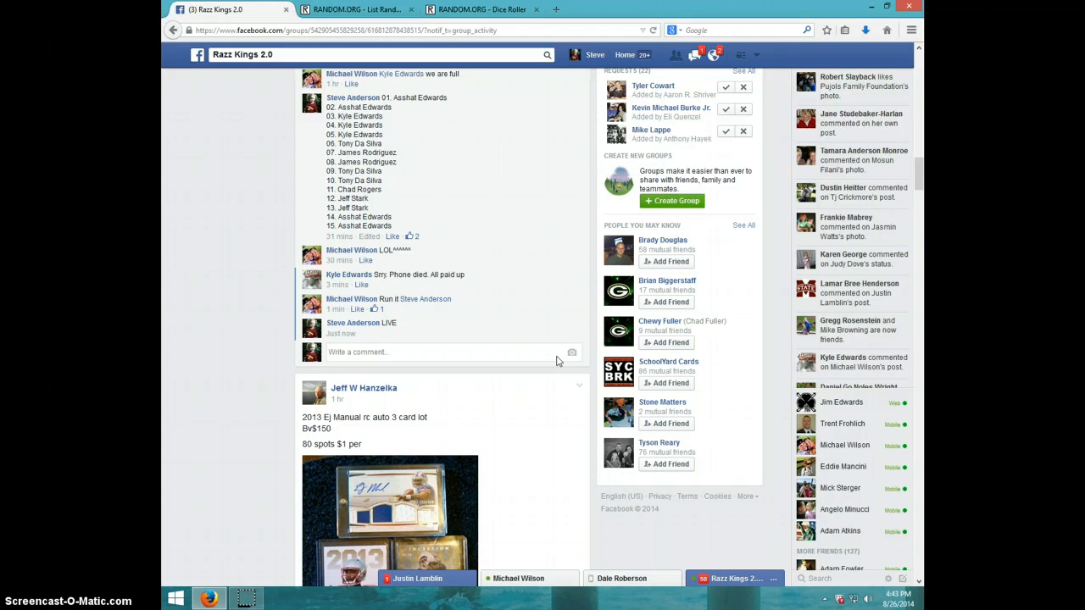
click(898, 596)
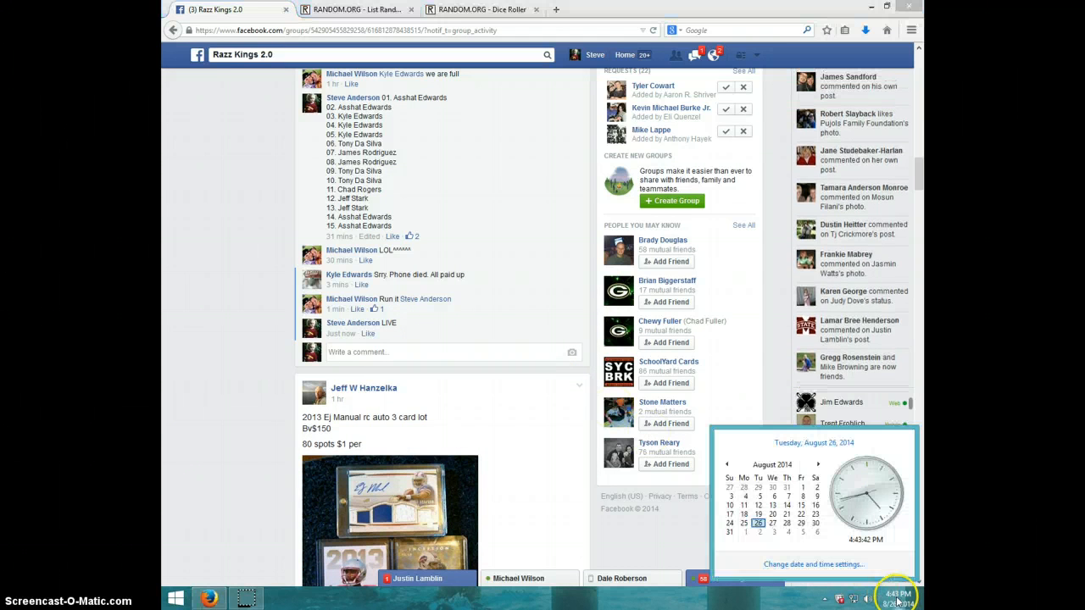
Step: Roll two virtual dice on RANDOM.ORG and move to the List Randomizer with the player list
click(482, 10)
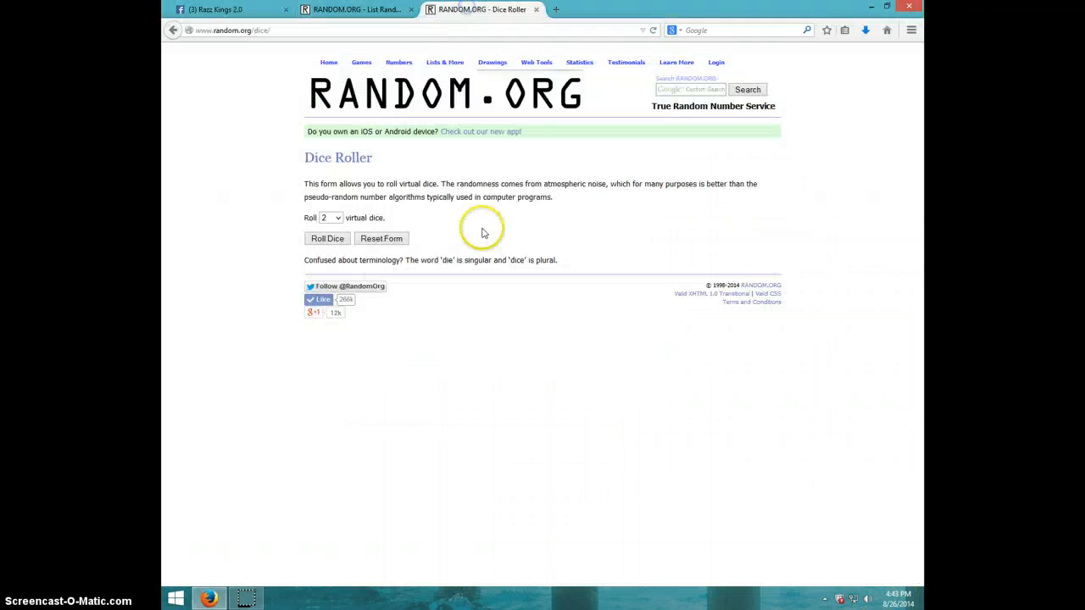
click(327, 238)
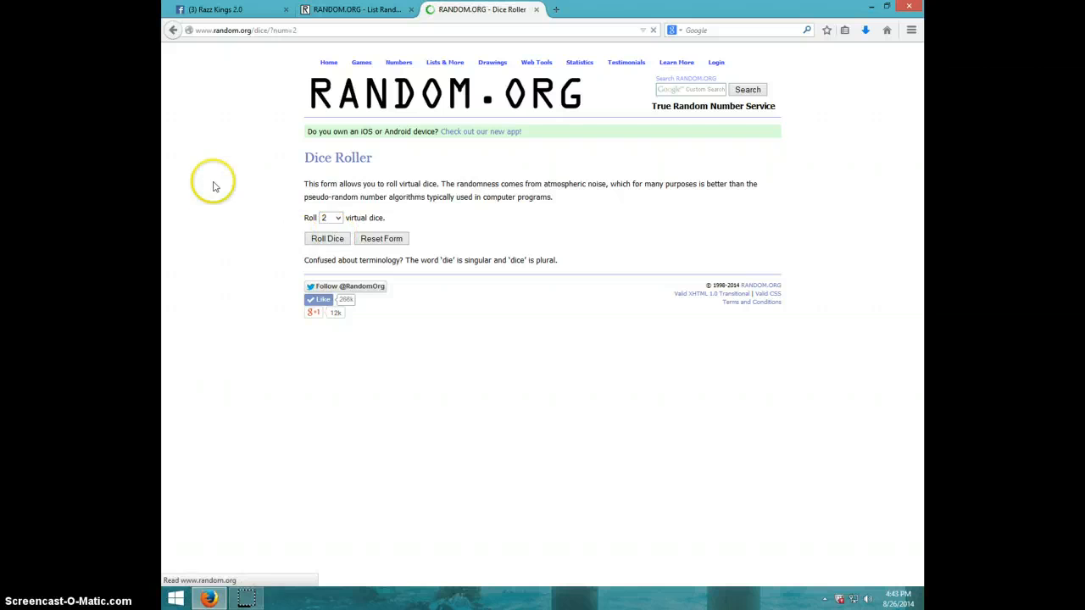
click(328, 238)
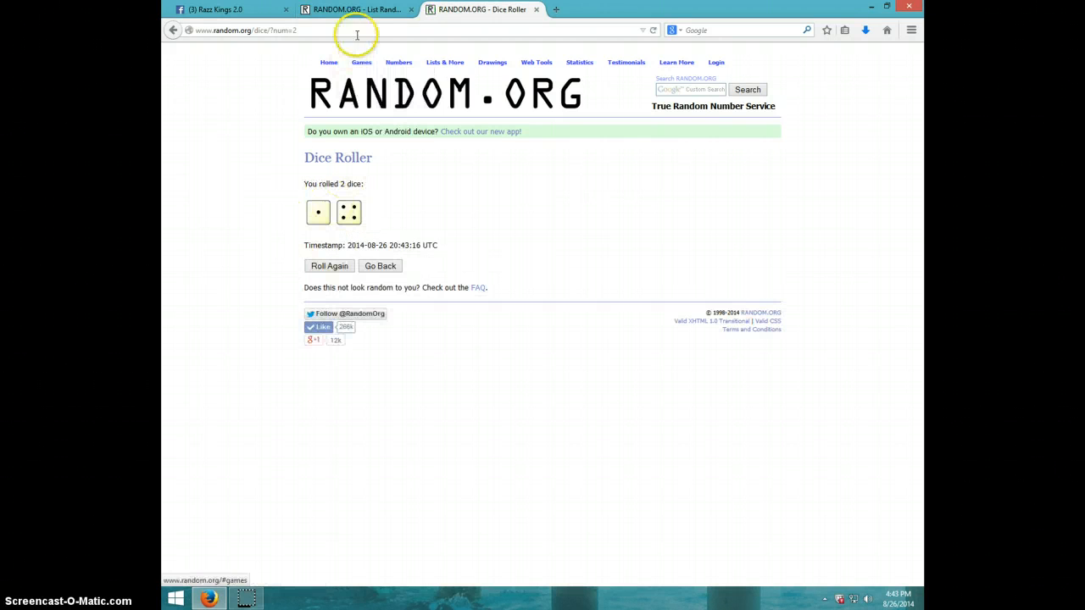
click(355, 9)
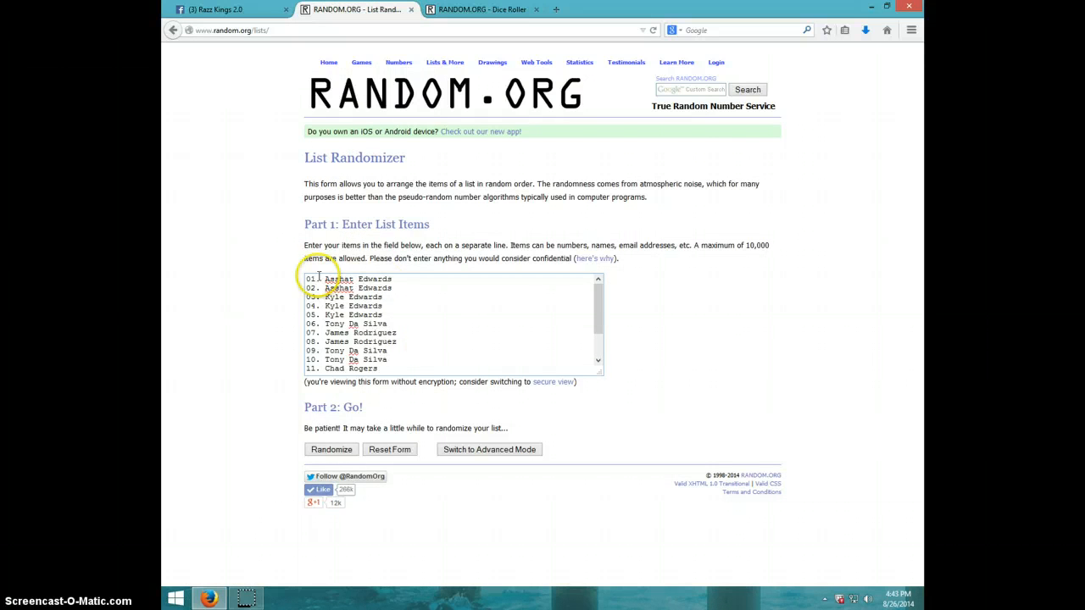
mouse_move(399, 303)
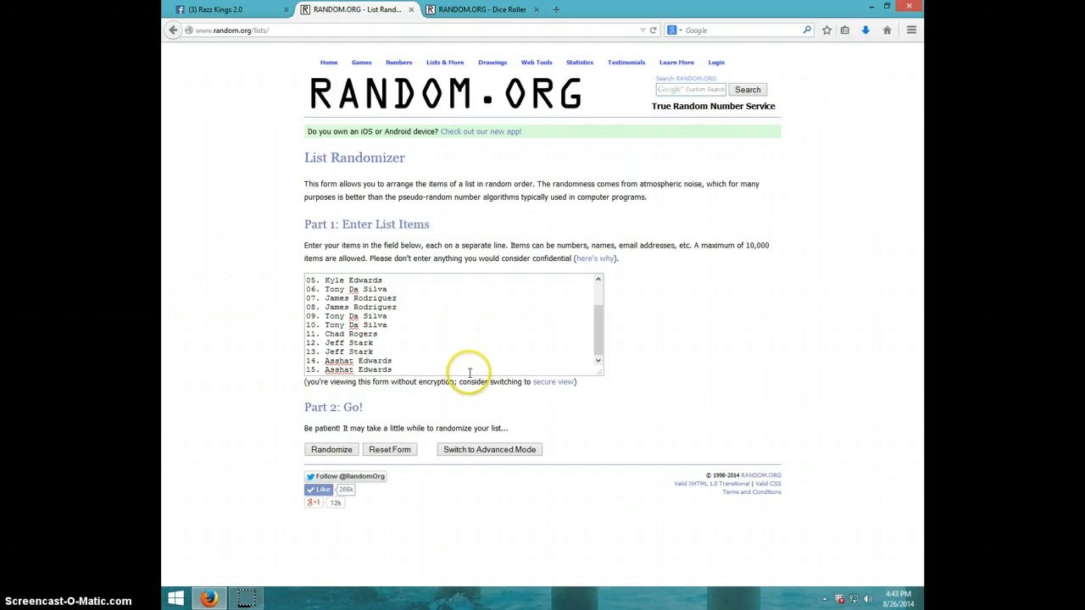
click(482, 9)
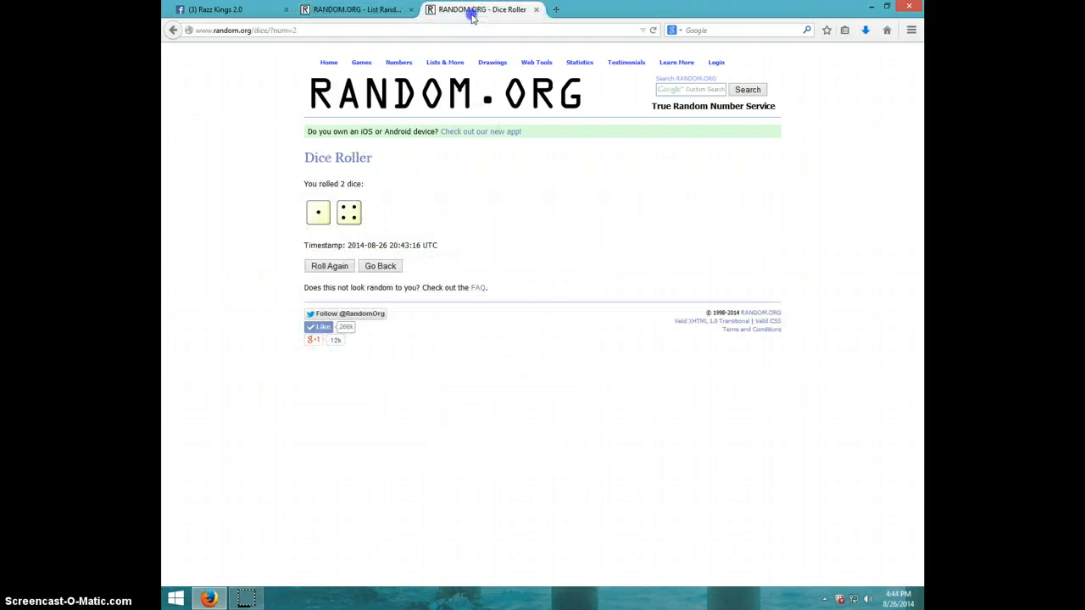
click(356, 9)
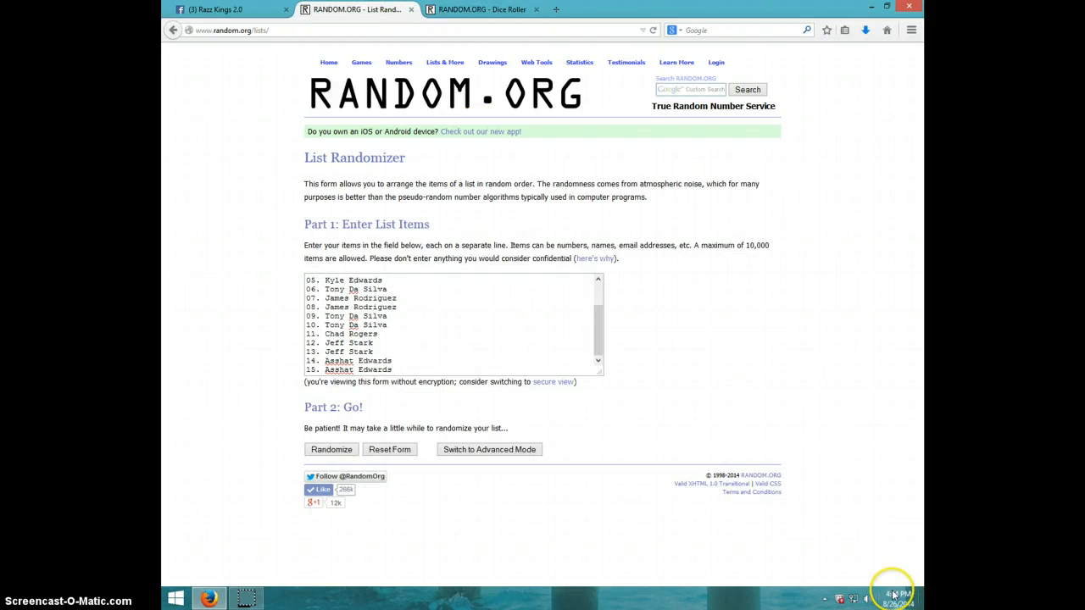
Step: Shuffle the 15-name player list four times with the Again button
click(330, 449)
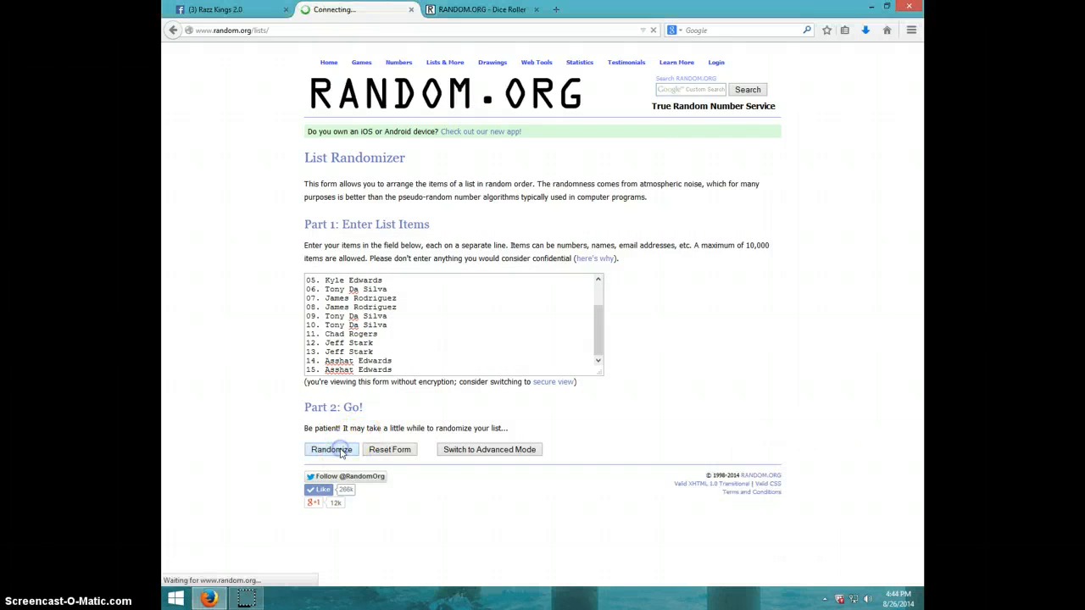
click(330, 449)
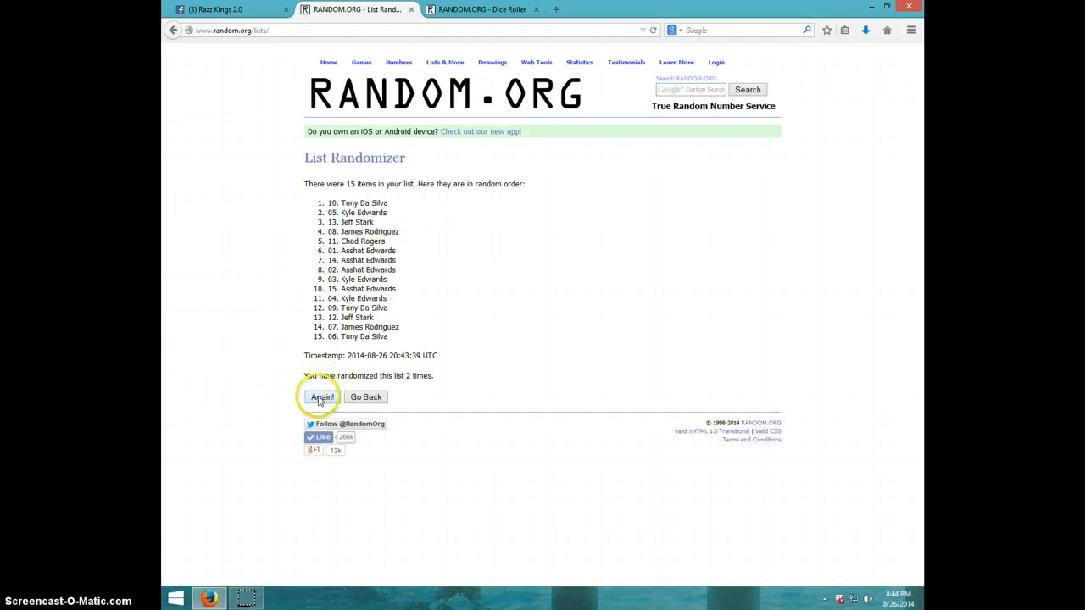
click(323, 397)
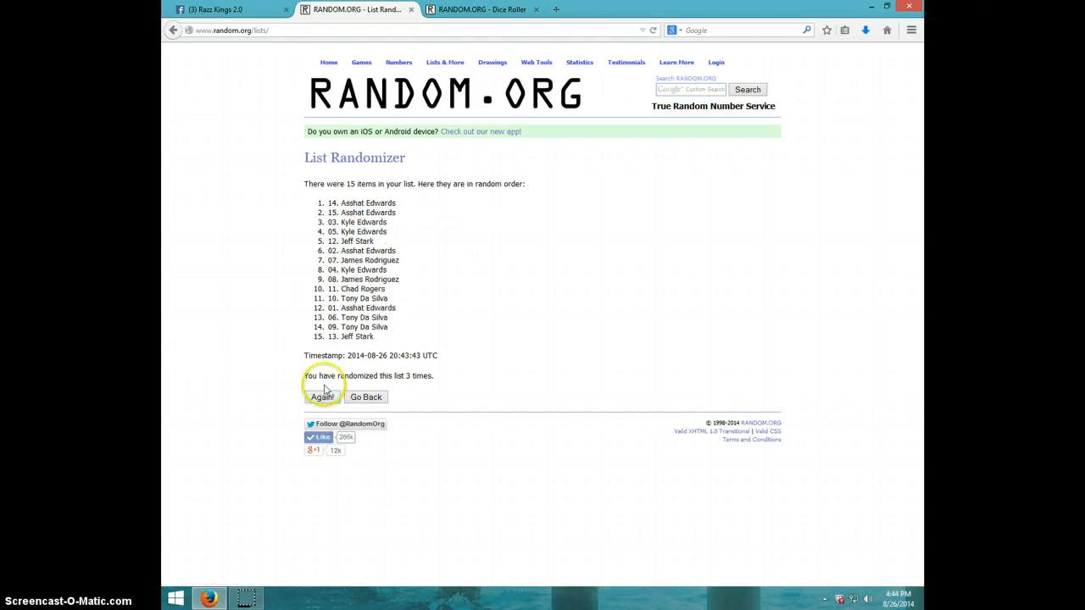
mouse_move(262, 409)
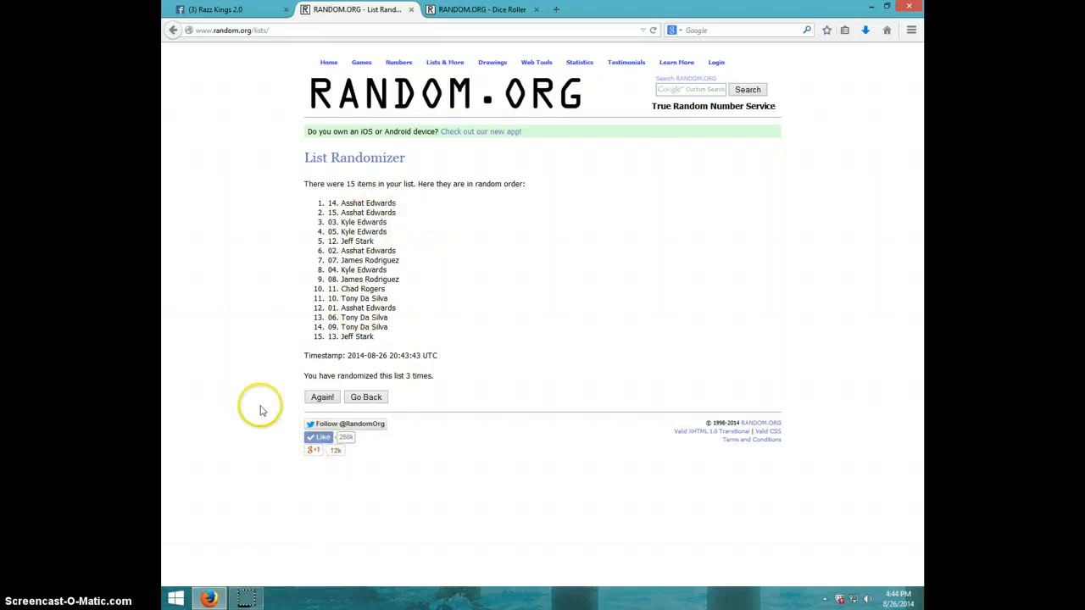
click(322, 396)
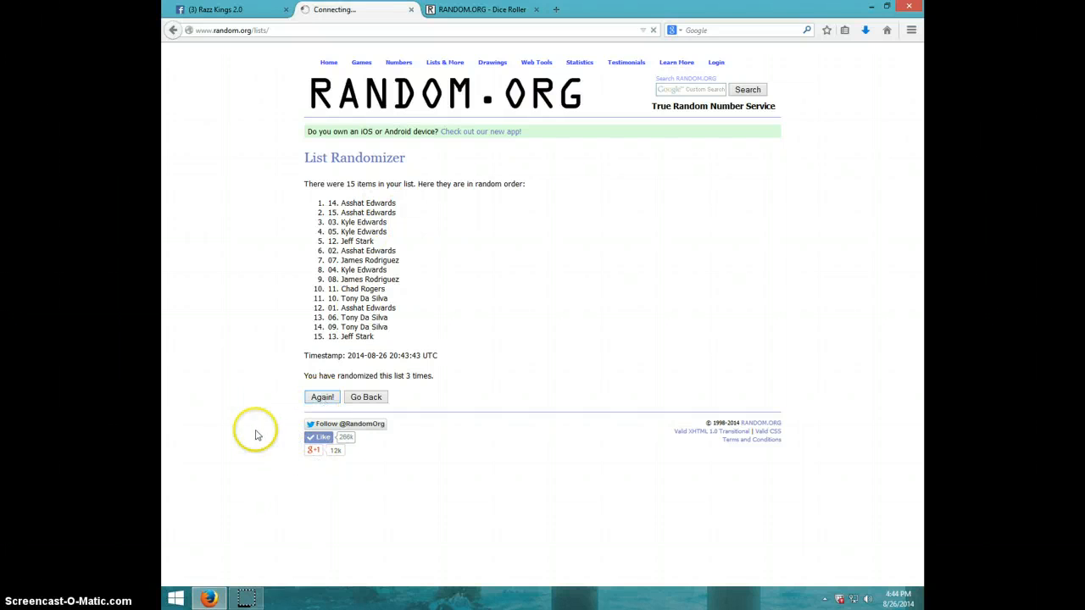
click(322, 397)
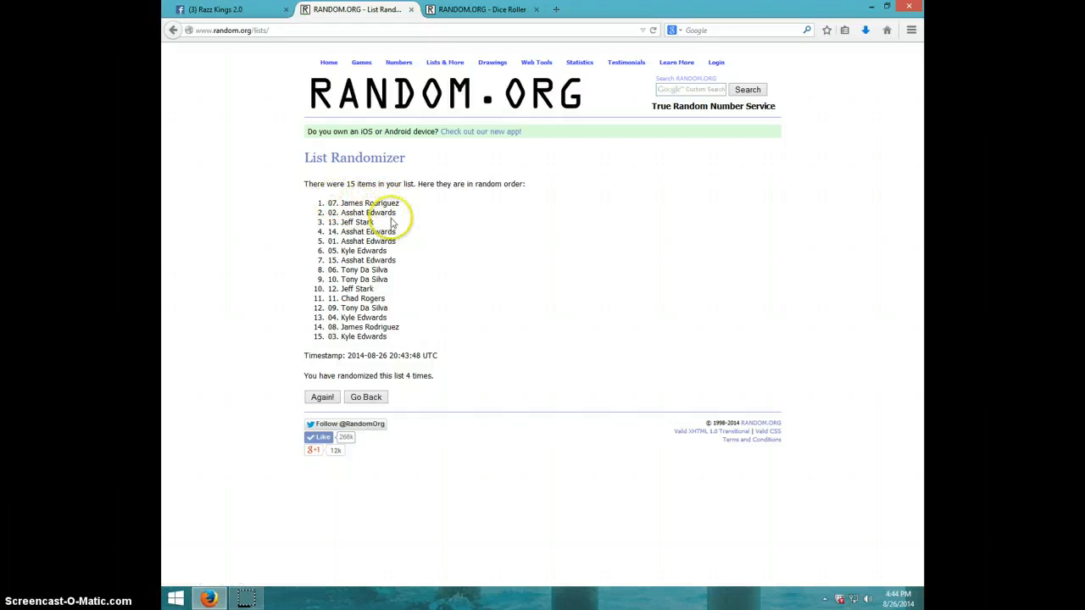
mouse_move(452, 321)
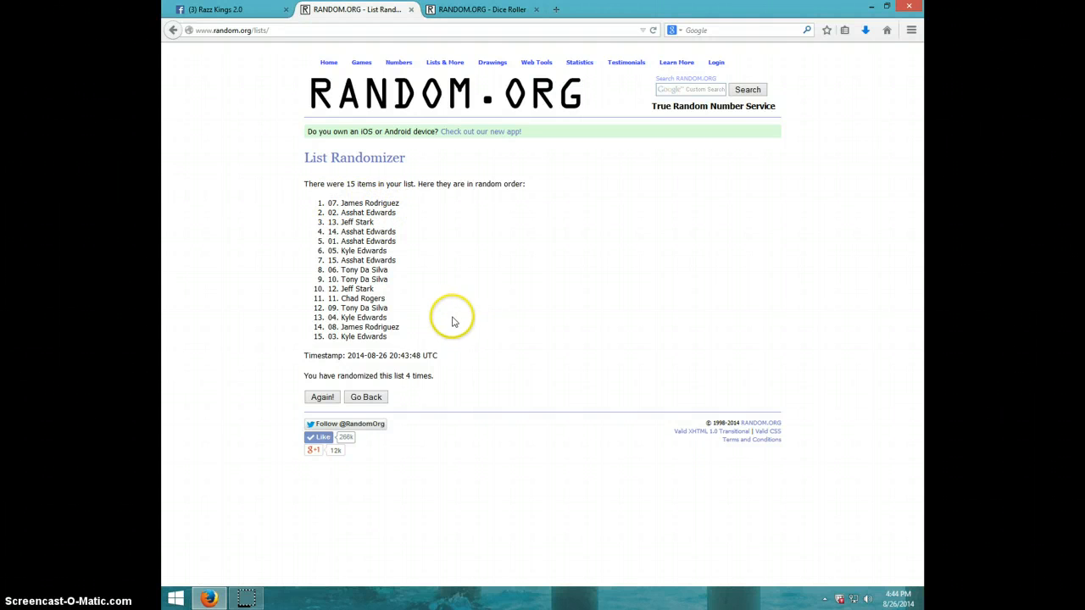
mouse_move(478, 9)
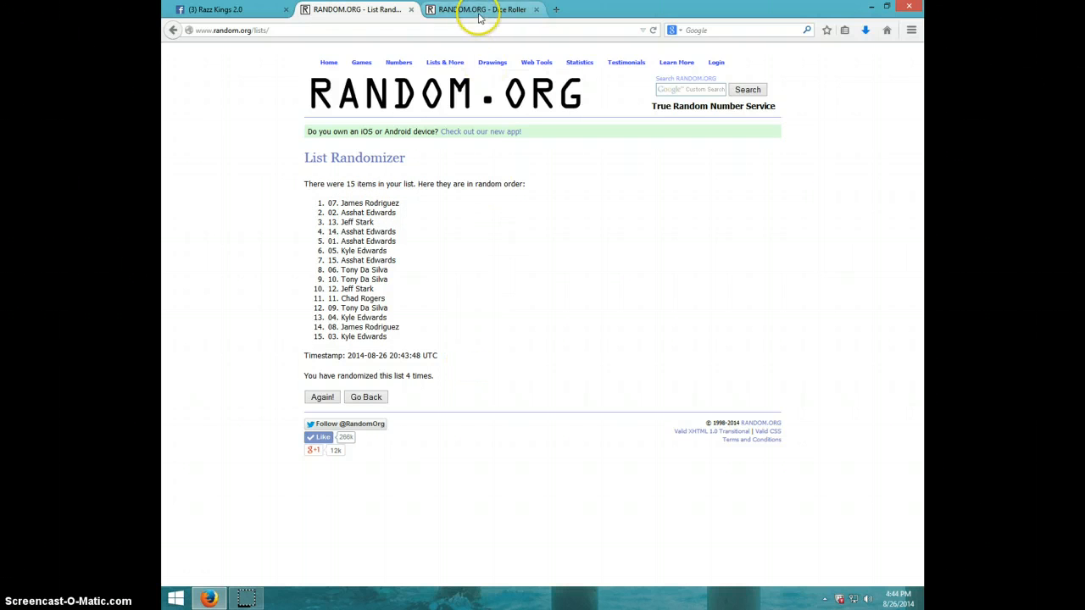
Step: Glance at the dice result and clock, then randomize the list a fifth time
click(482, 10)
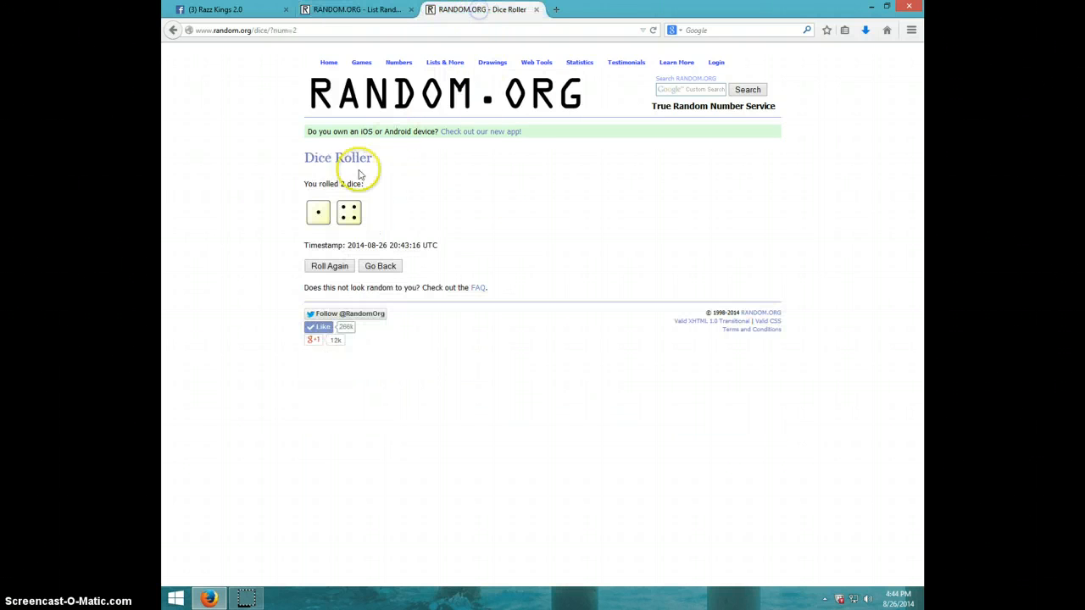
click(356, 9)
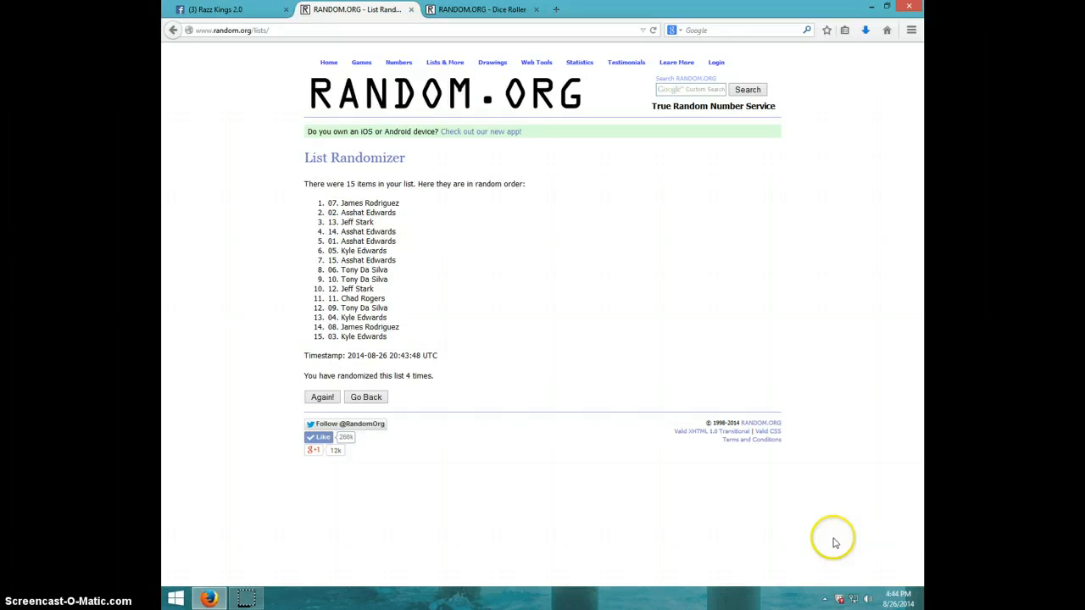
click(884, 600)
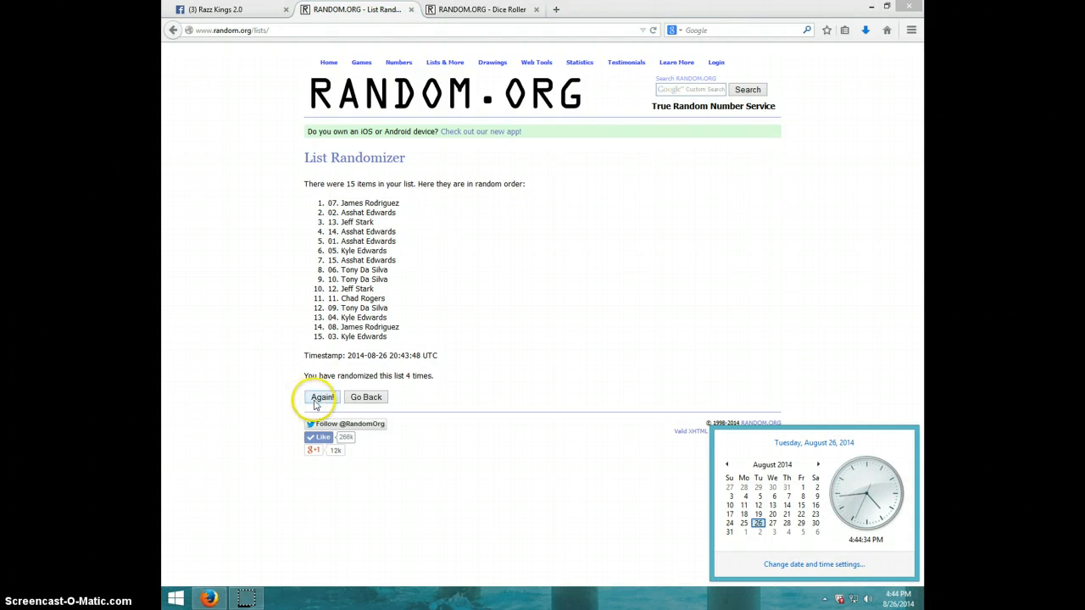
click(322, 397)
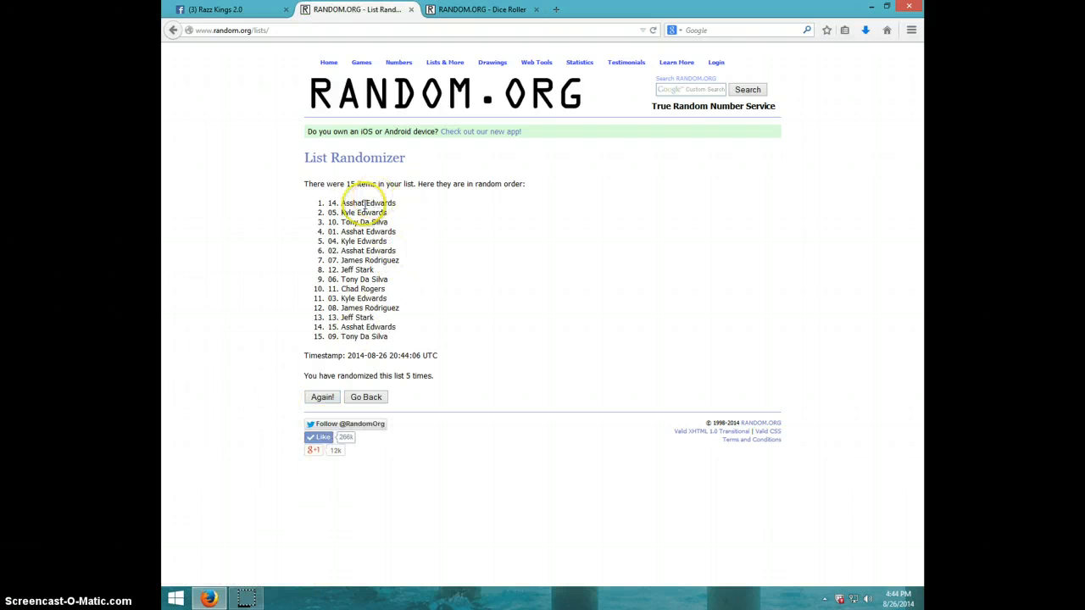
mouse_move(301, 208)
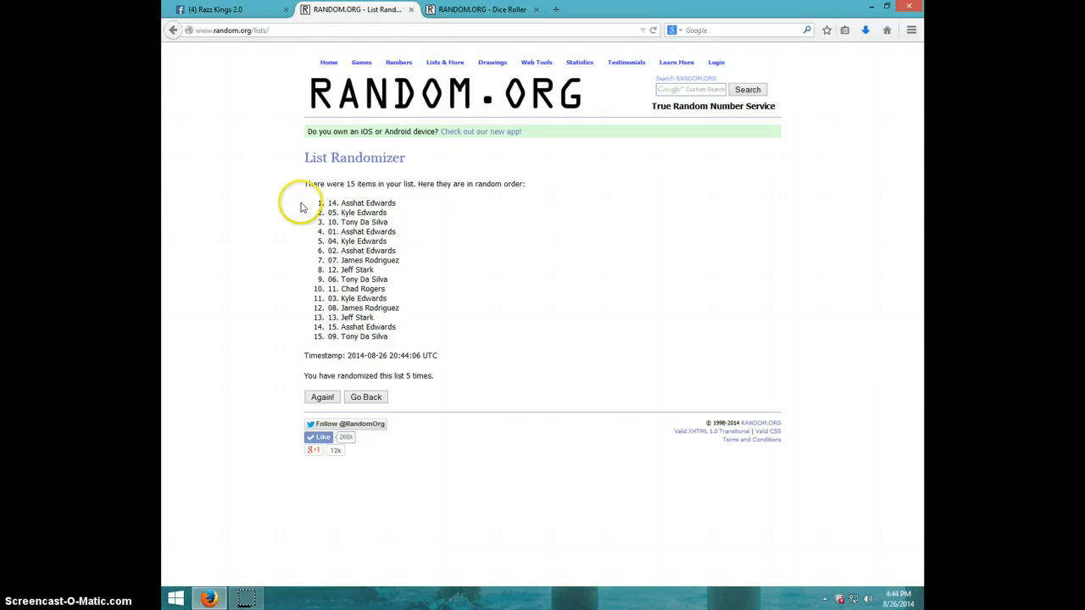
Step: Highlight the top three names of the fifth shuffle and copy them
drag(305, 202, 398, 222)
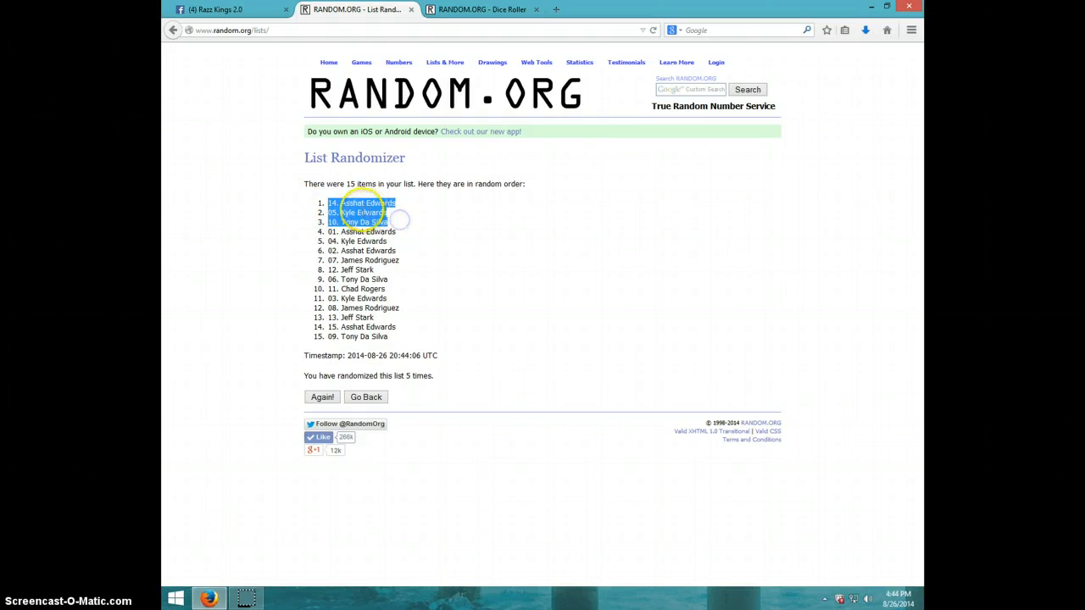
right_click(365, 216)
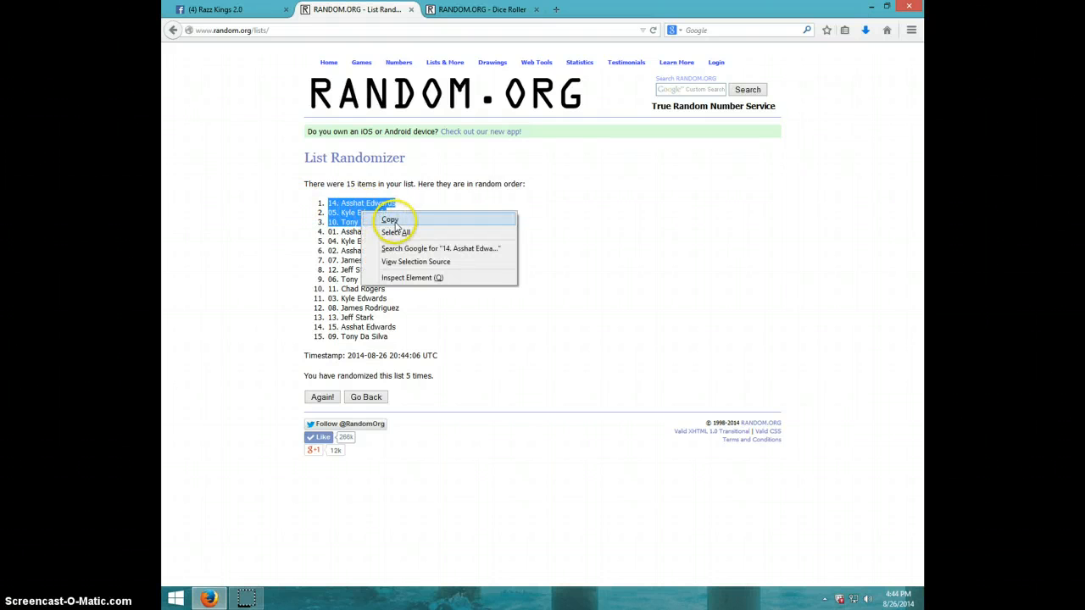
mouse_move(394, 225)
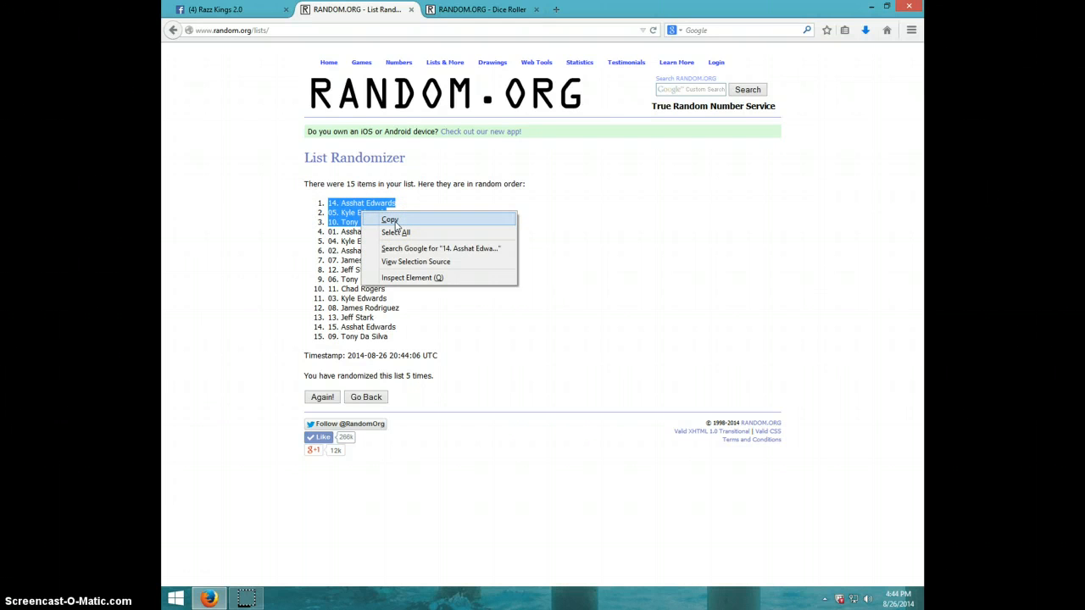
click(389, 221)
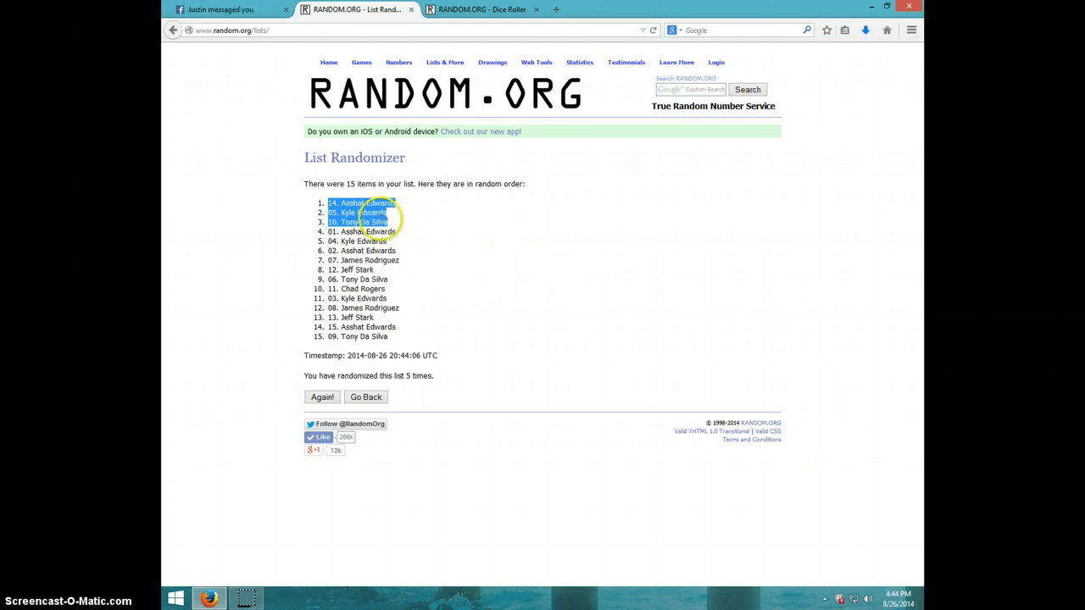
mouse_move(463, 372)
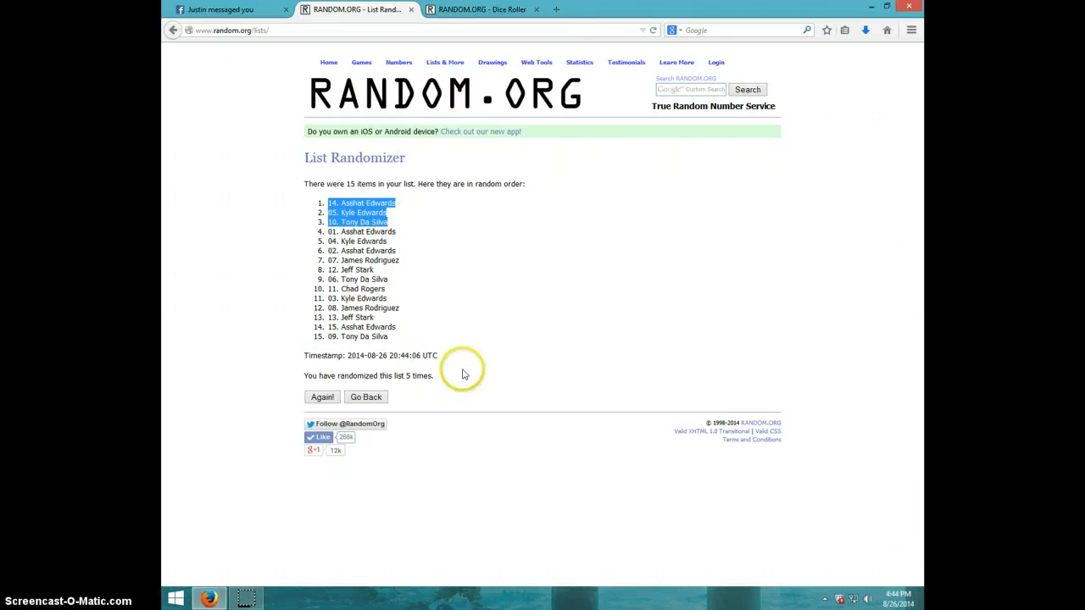
Step: Recheck the dice result and clock, then return to the Facebook Razz thread
click(481, 9)
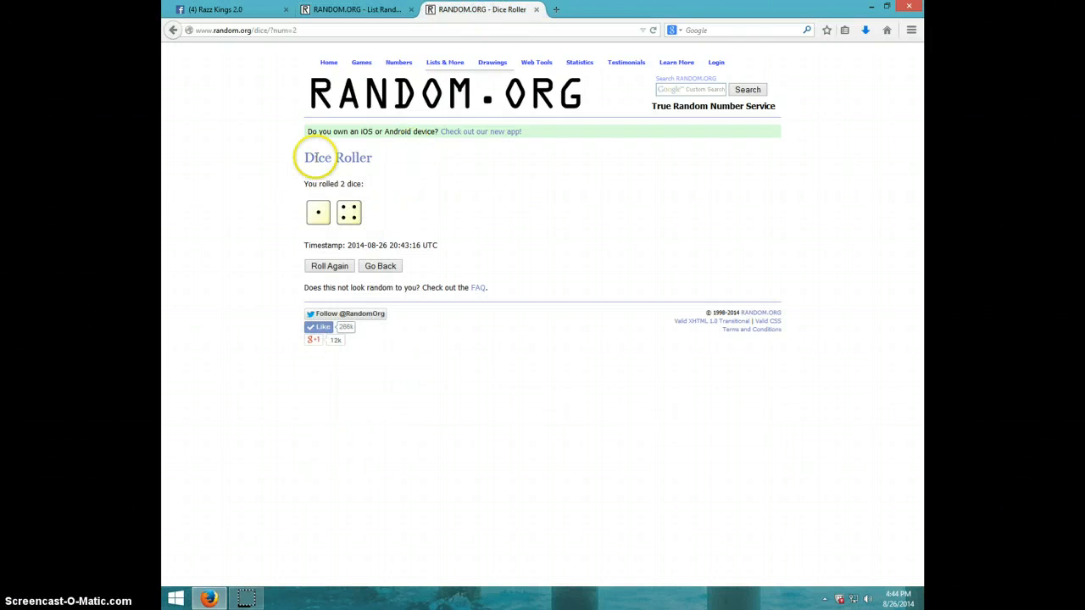
click(356, 9)
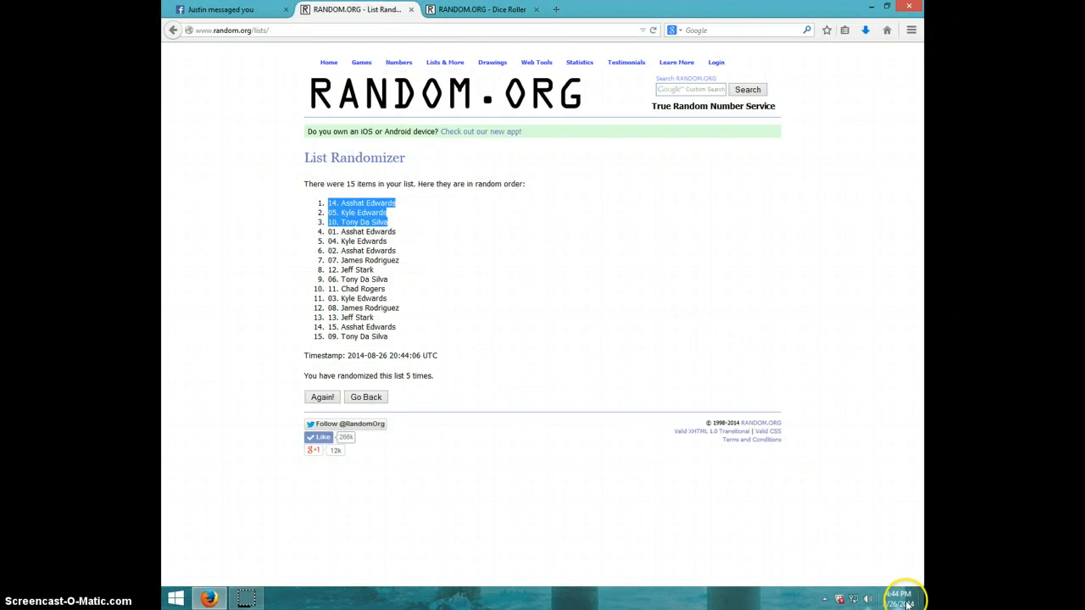
click(898, 598)
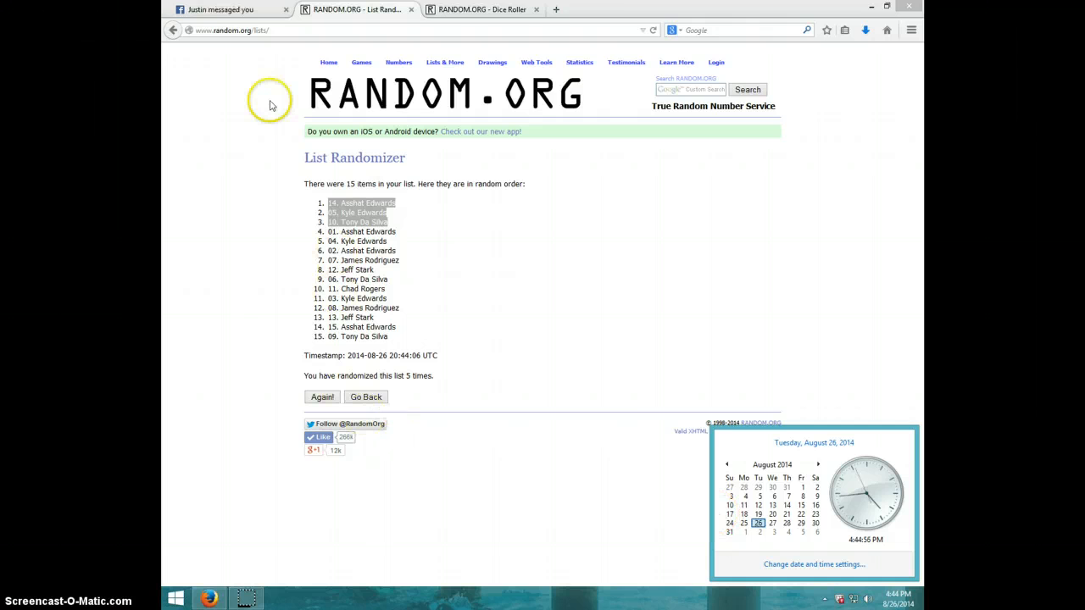
click(224, 9)
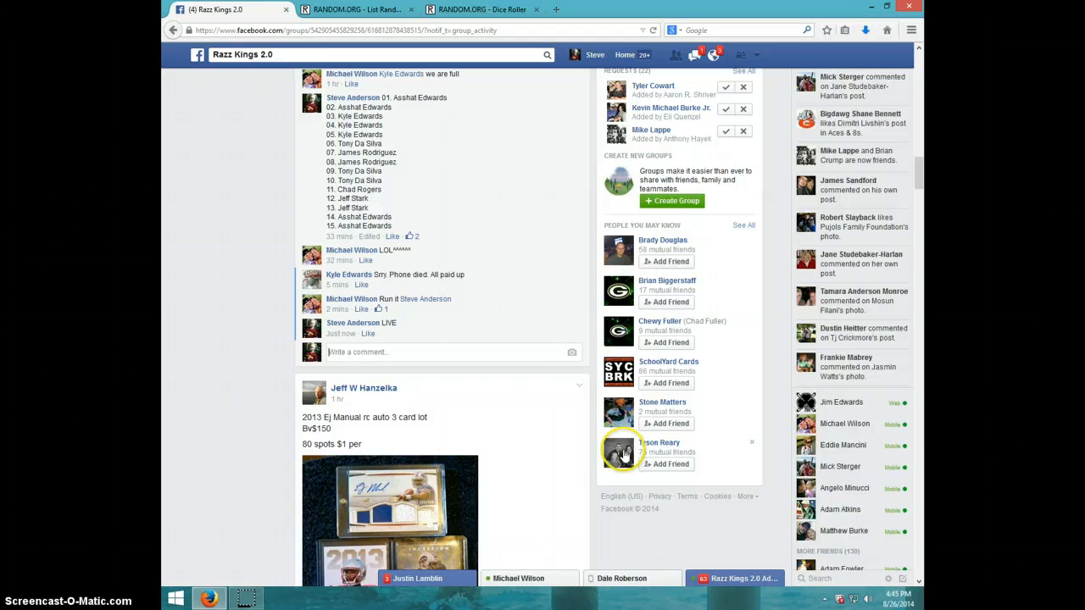
mouse_move(619, 451)
text(DONE)
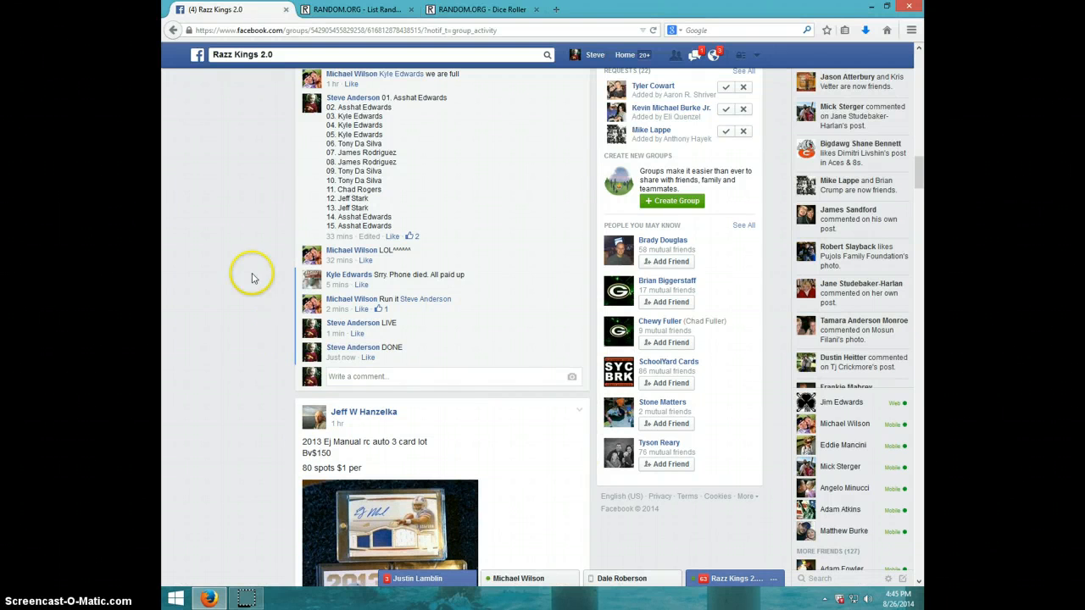
mouse_move(385, 377)
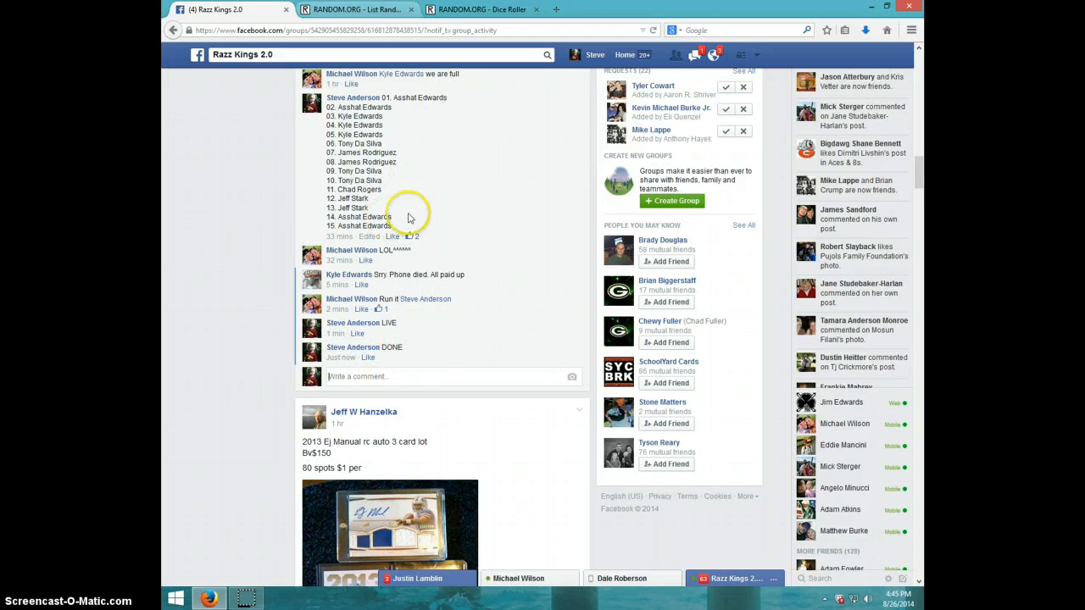
mouse_move(479, 439)
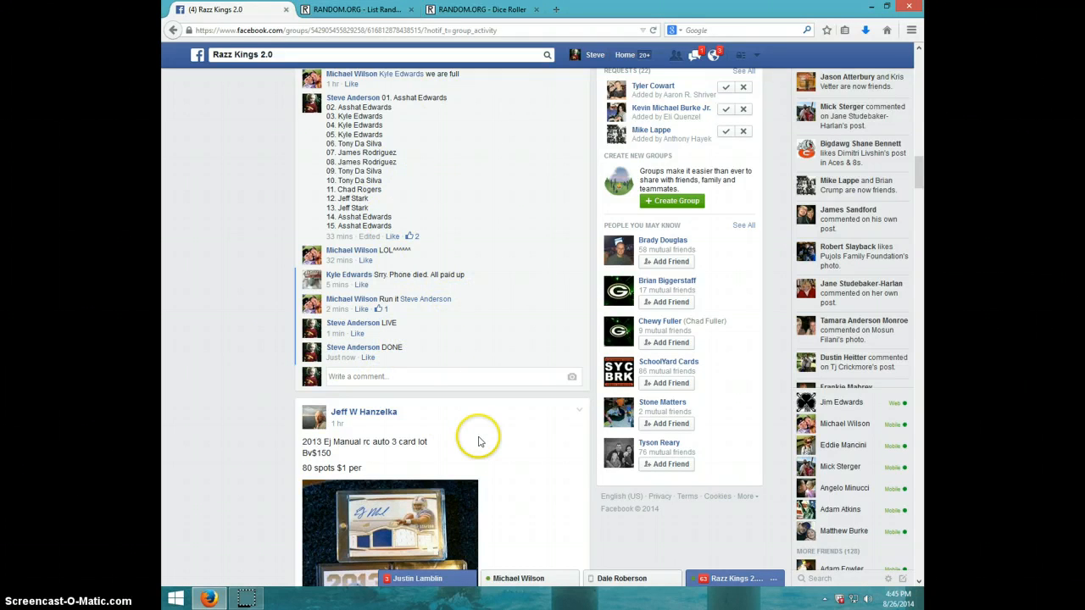
mouse_move(498, 396)
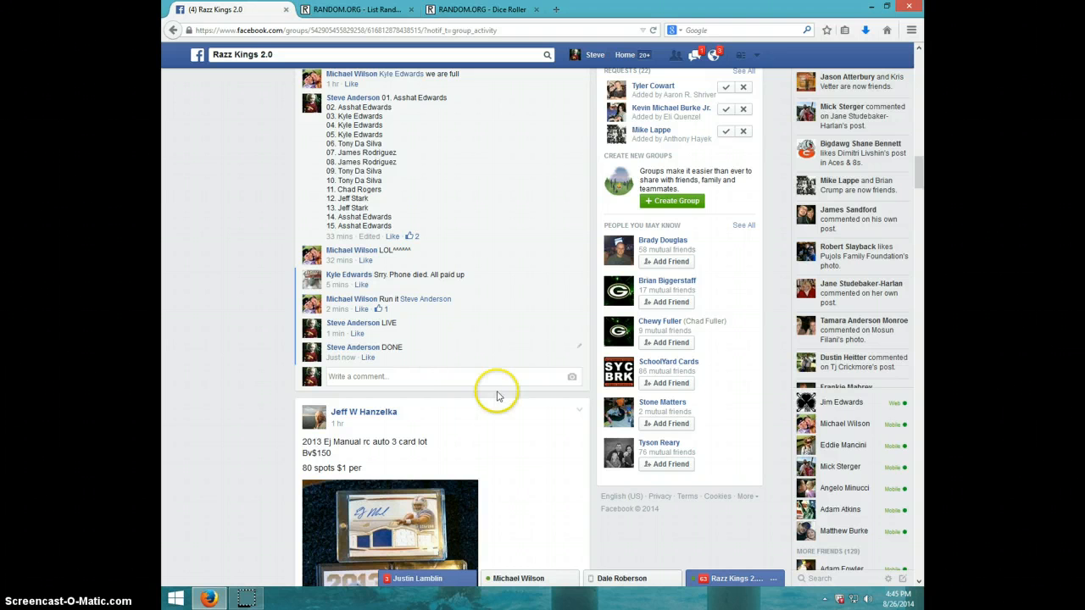
mouse_move(571, 489)
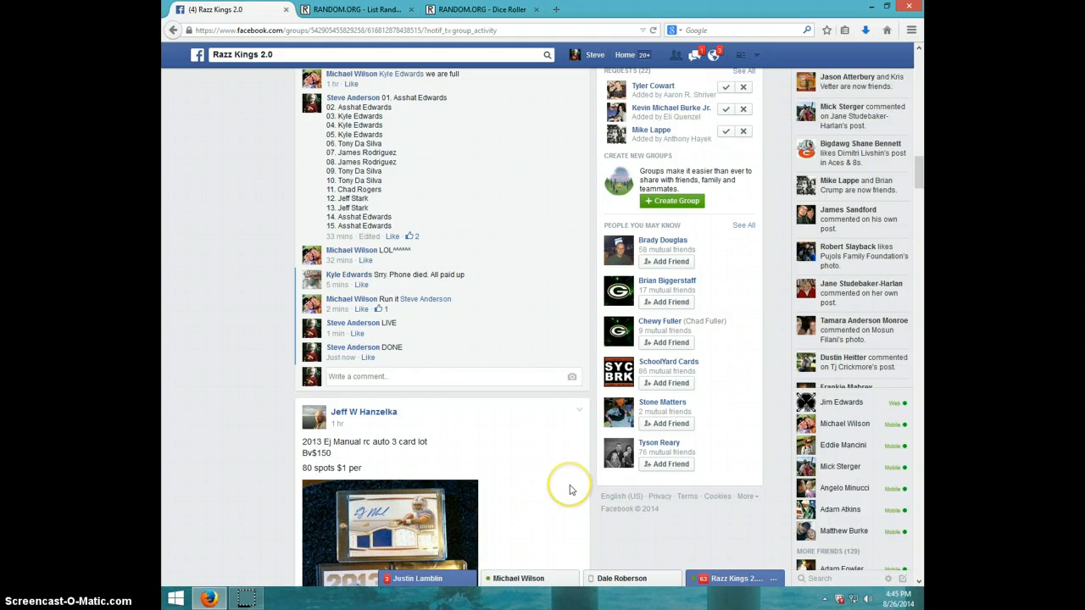